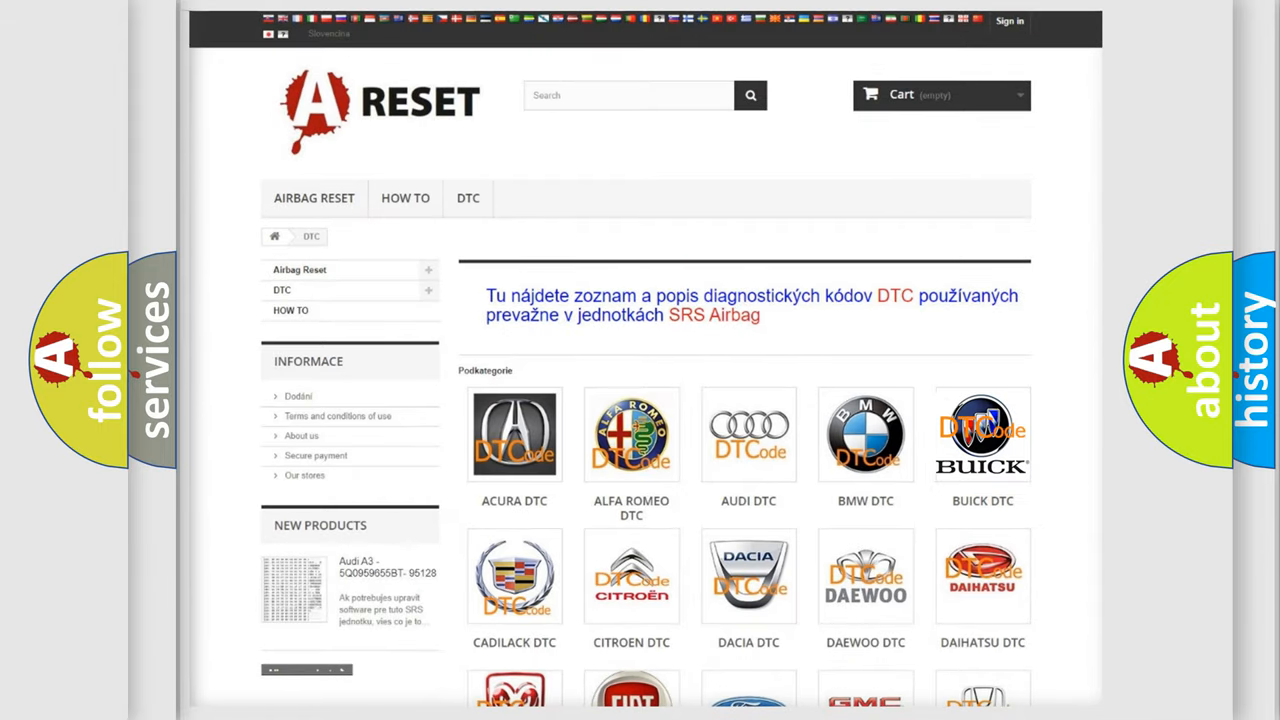
- Select the BUICK DTC tile to show Buick airbag codes from B0002 onward
{"action": "left_click", "coordinate": [982, 435]}
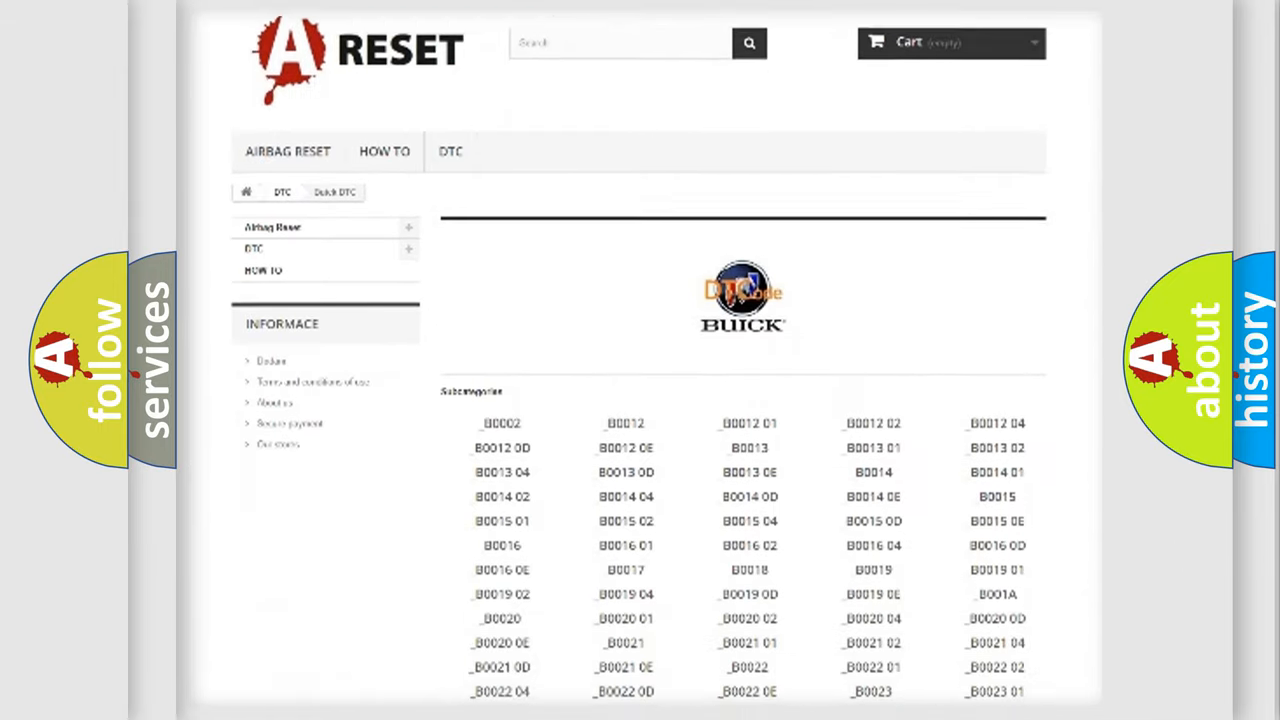
{"action": "scroll", "scroll_direction": "down", "scroll_amount": 3}
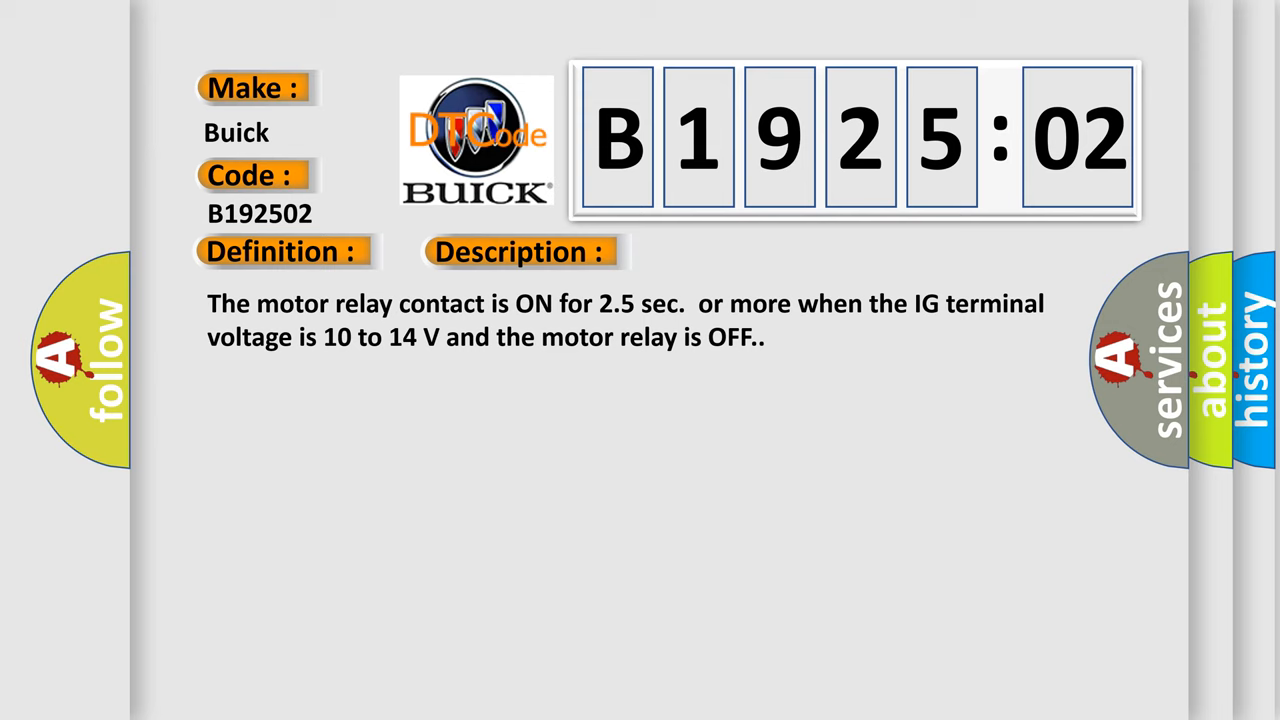
- Advance to B192502's causes: fuse, ABS motor relay and circuit, brake actuator assembly
{"action": "left_click", "coordinate": [735, 251]}
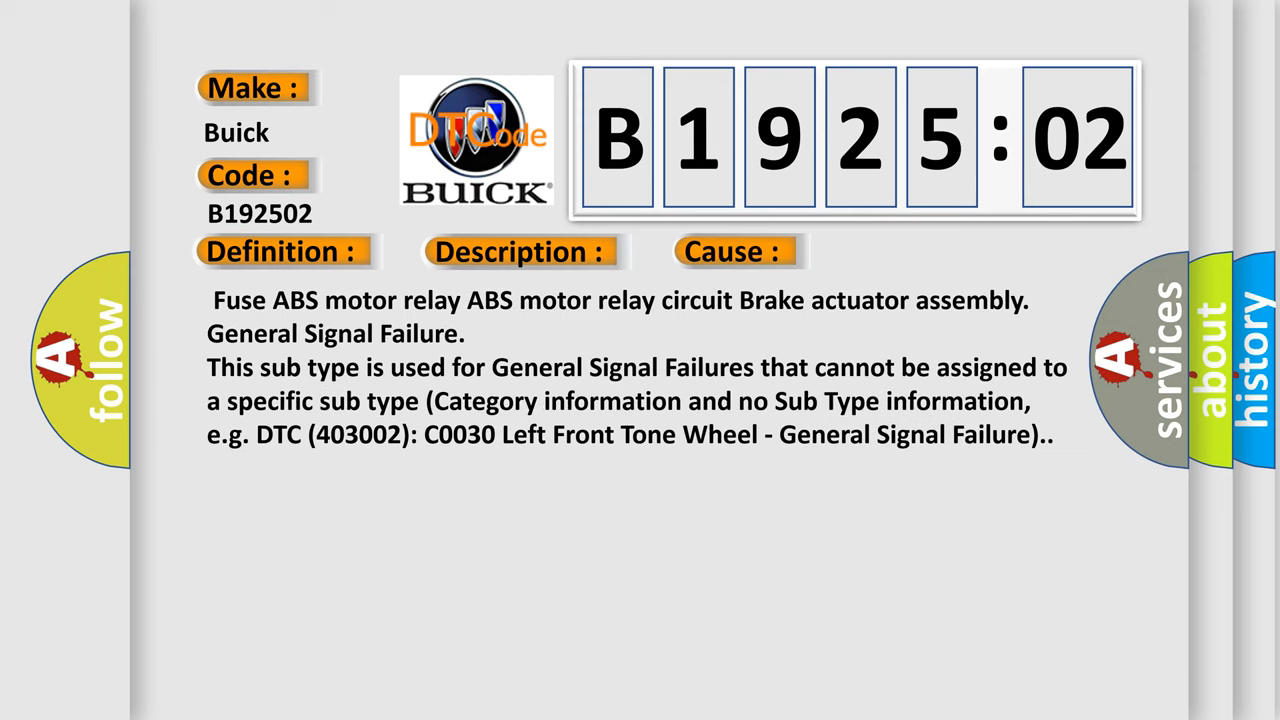